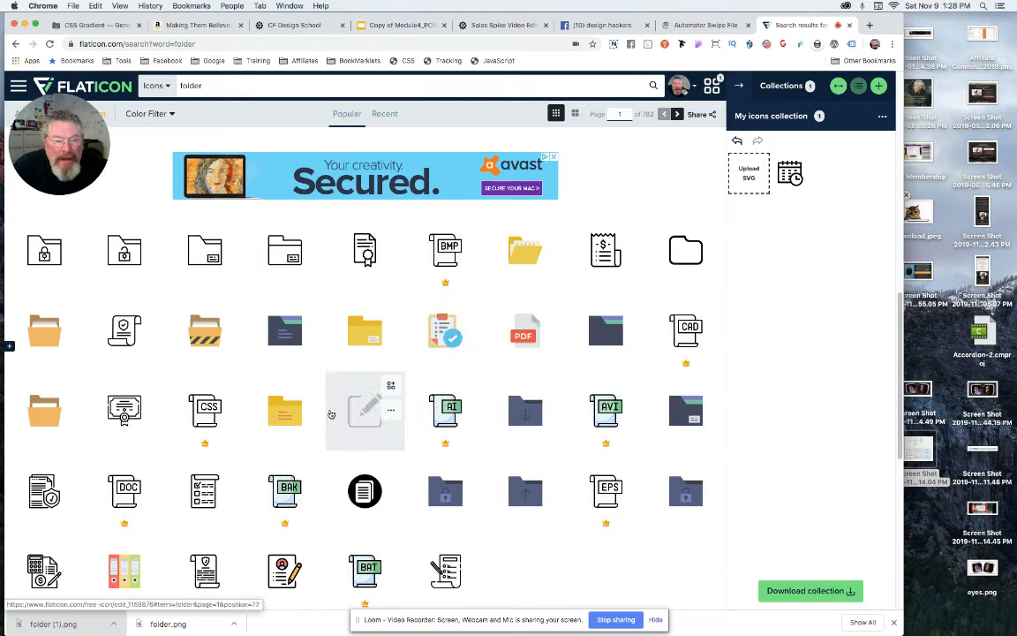
pyautogui.moveTo(525, 410)
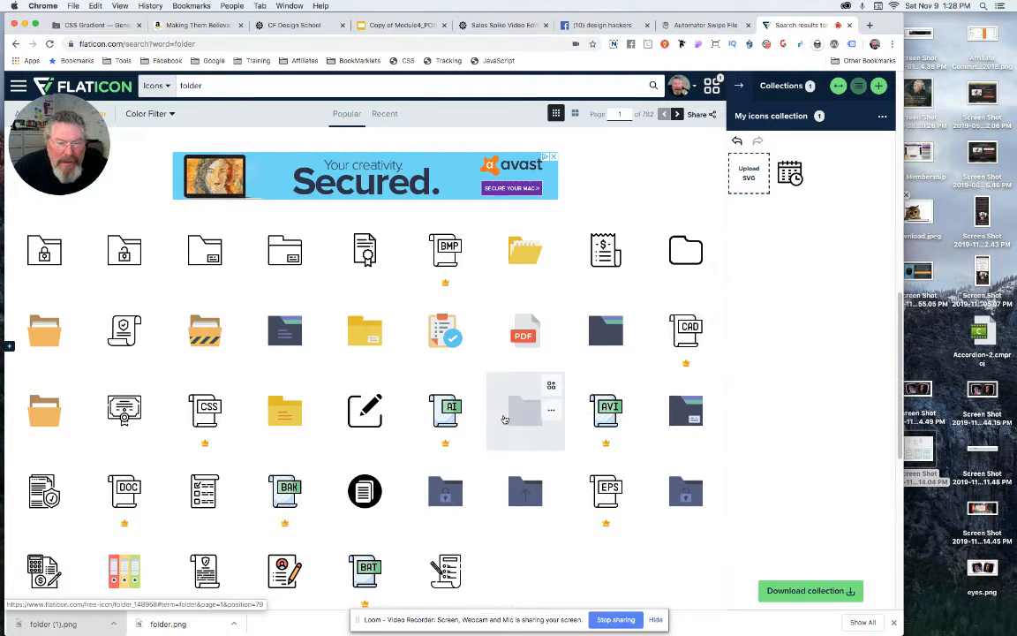
# Scroll the results, open the certificate icon in the editor, then close it.
pyautogui.scroll(-3)
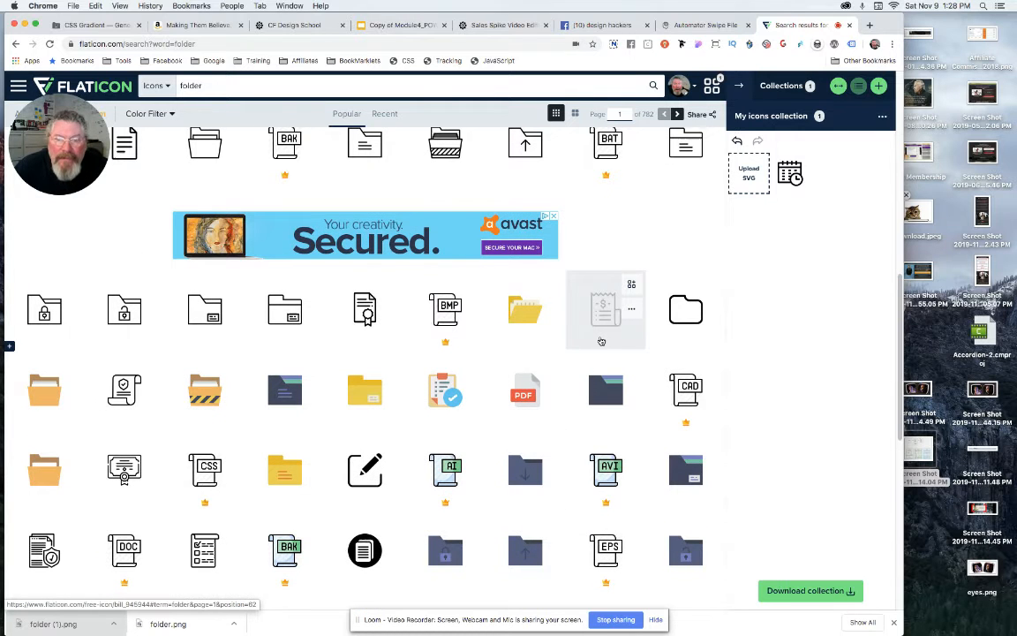
pyautogui.moveTo(364, 314)
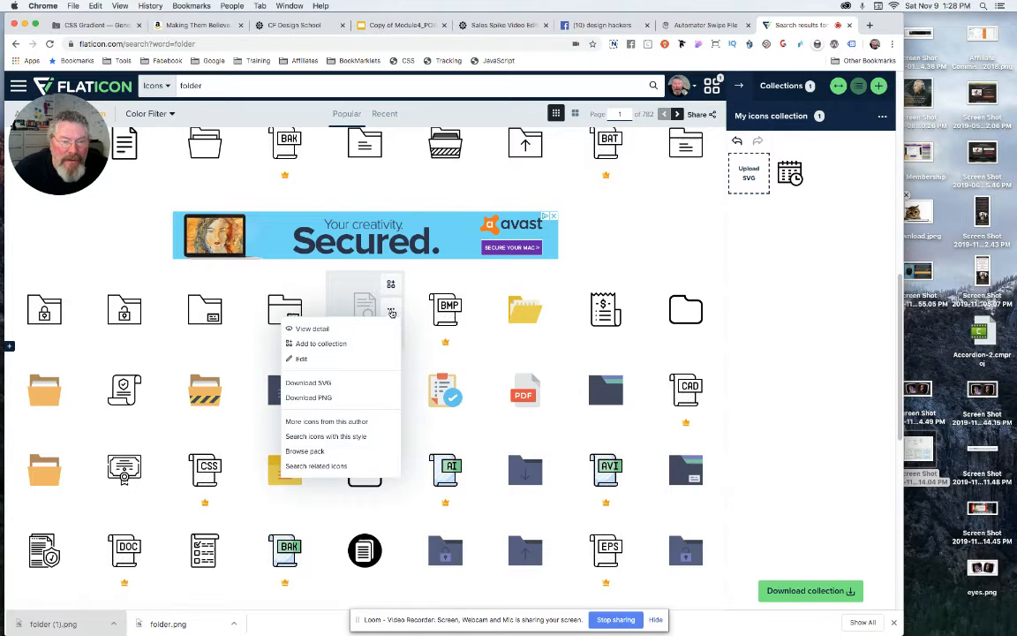
pyautogui.click(301, 358)
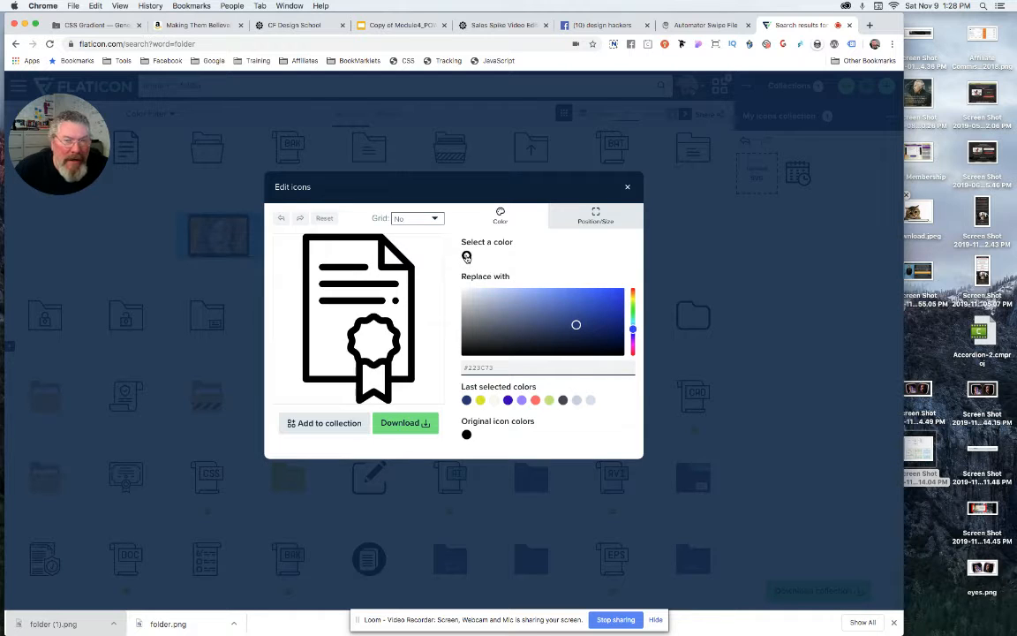
pyautogui.moveTo(619, 294)
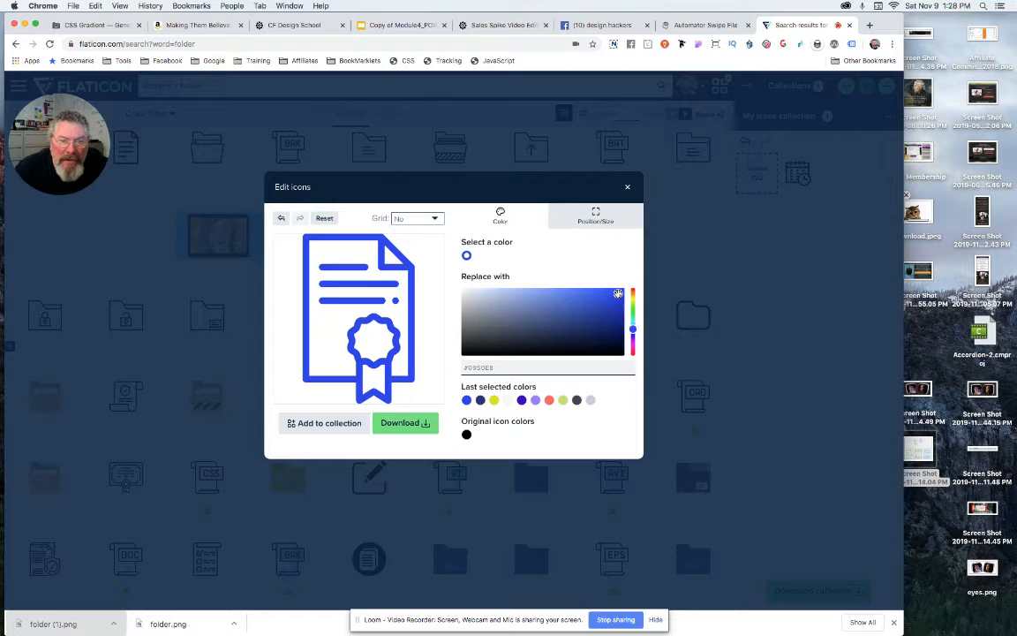
pyautogui.click(632, 294)
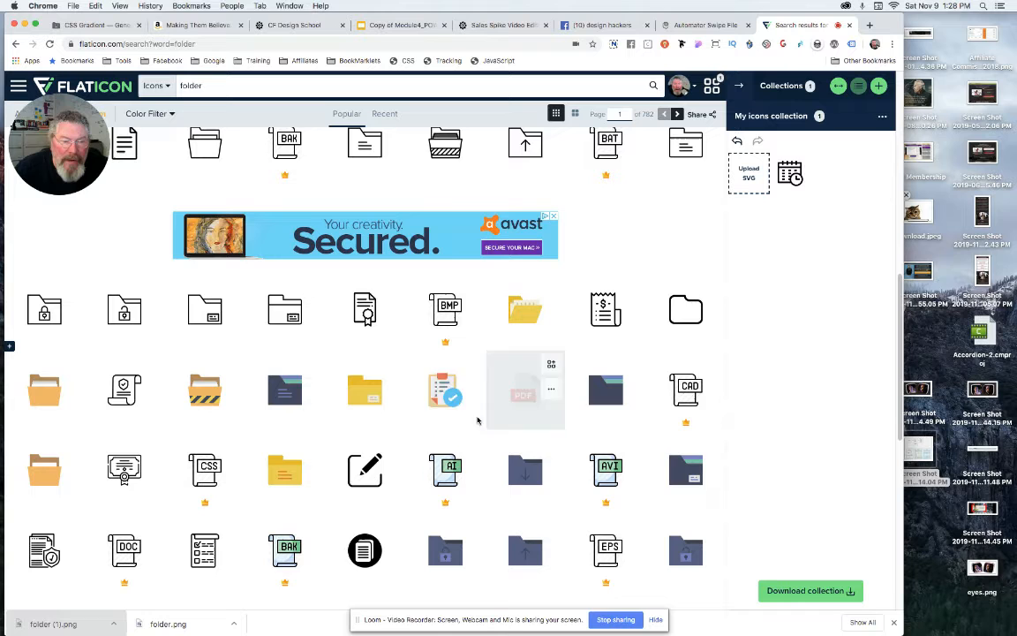
# Open the calendar-and-clock icon in the editor and select its red header colour.
pyautogui.scroll(-3)
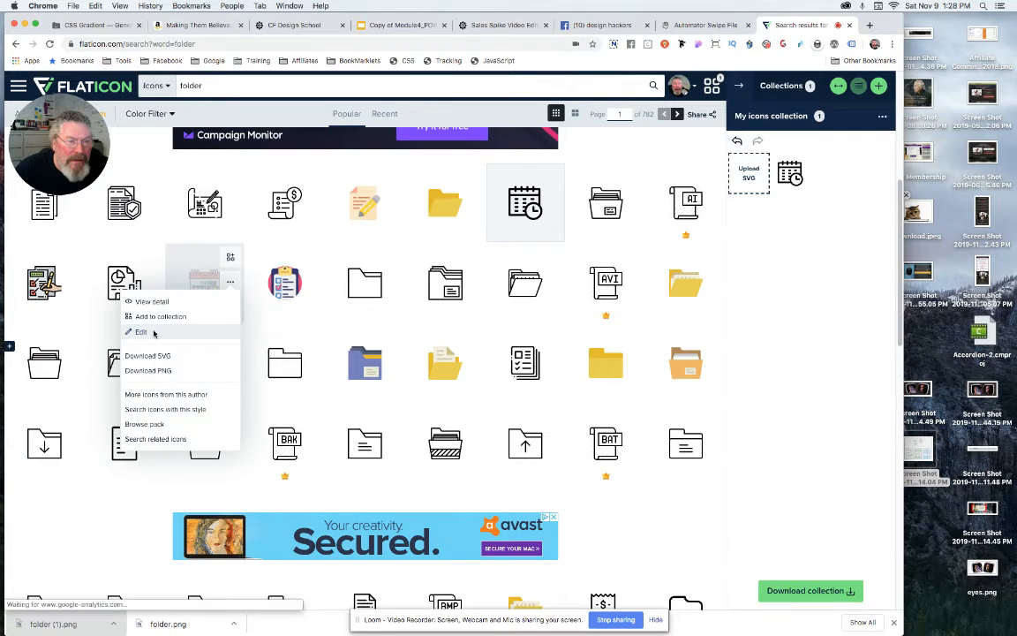
pyautogui.click(142, 331)
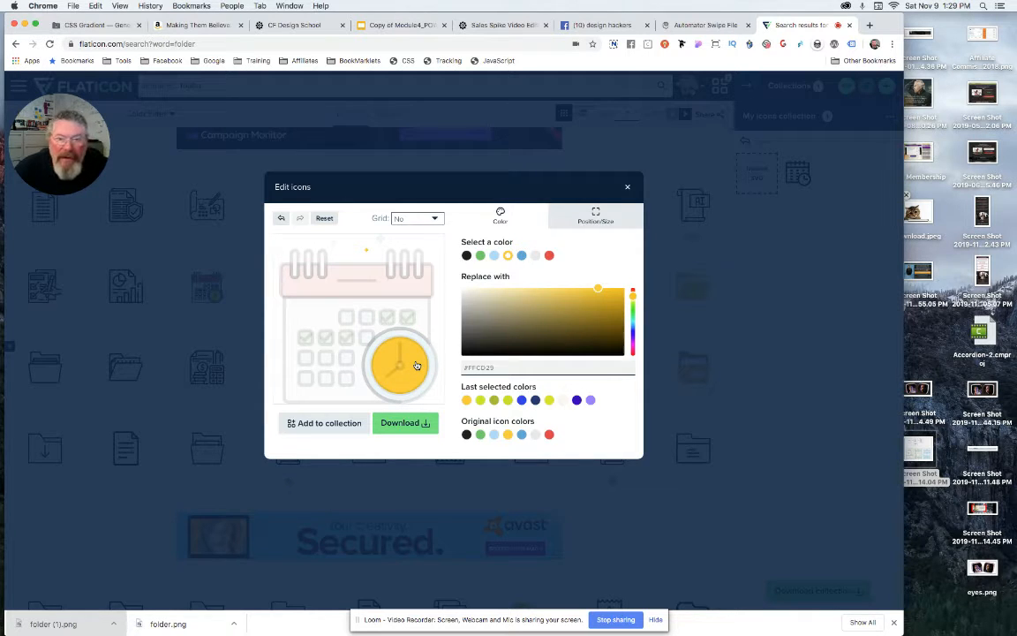
pyautogui.click(632, 340)
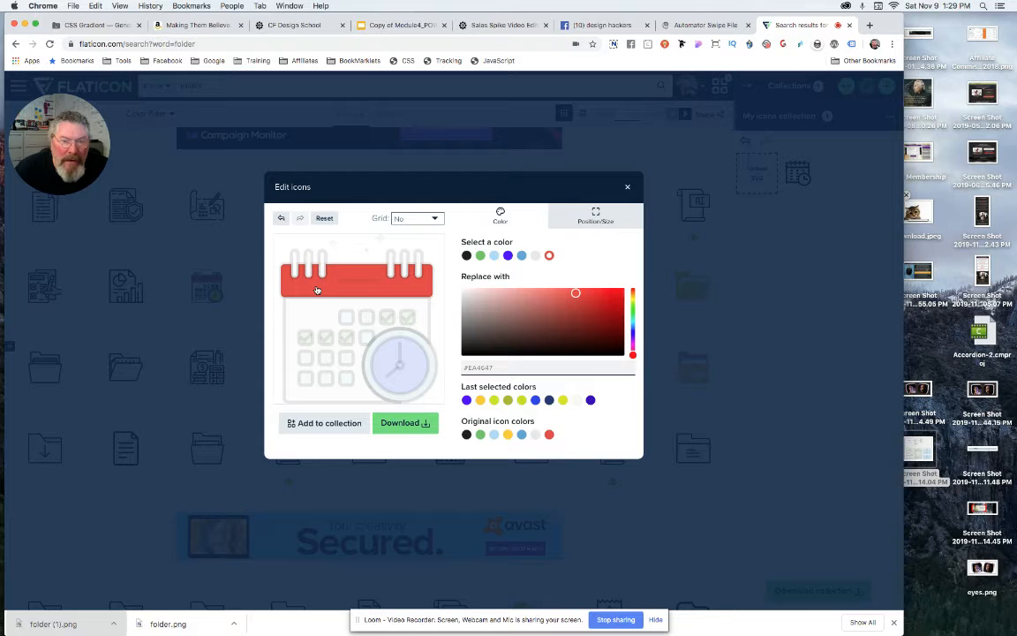
# Recolour the calendar's header to a deep green, adjusting its clock colour swatch.
pyautogui.click(508, 255)
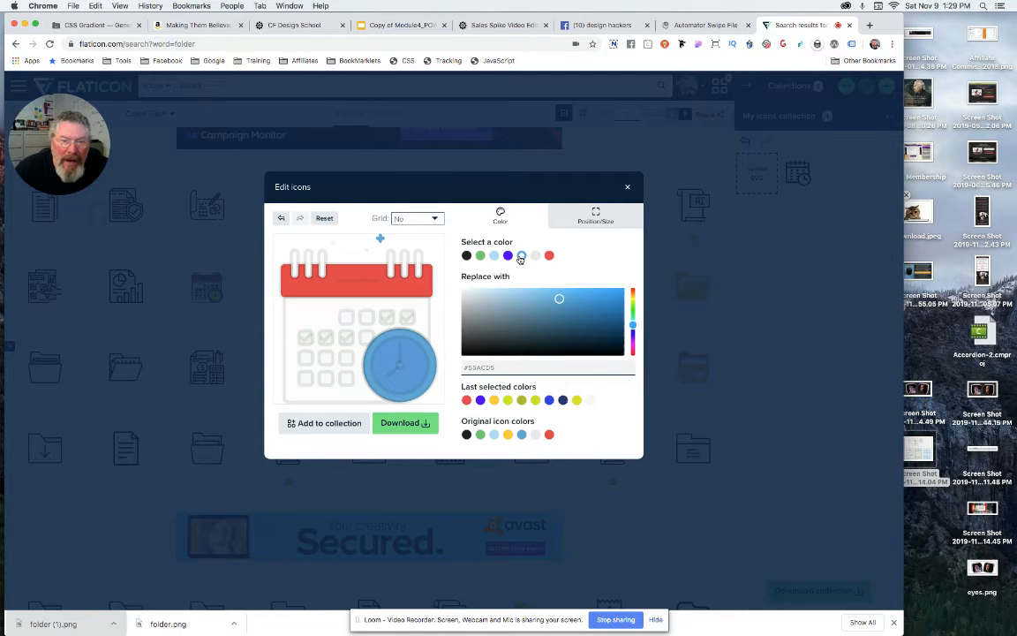
pyautogui.click(549, 255)
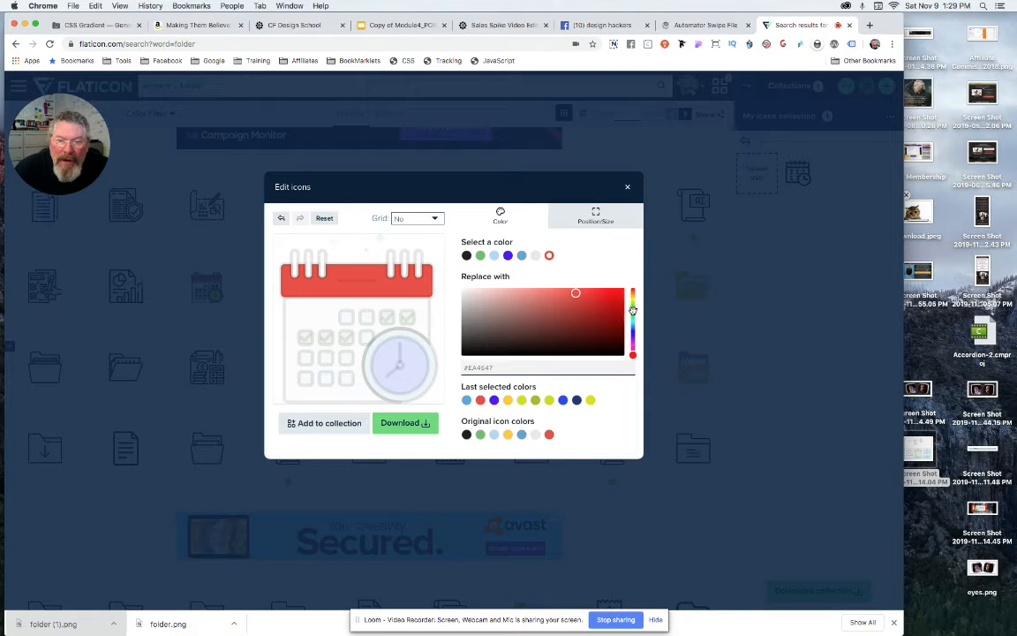
pyautogui.click(549, 256)
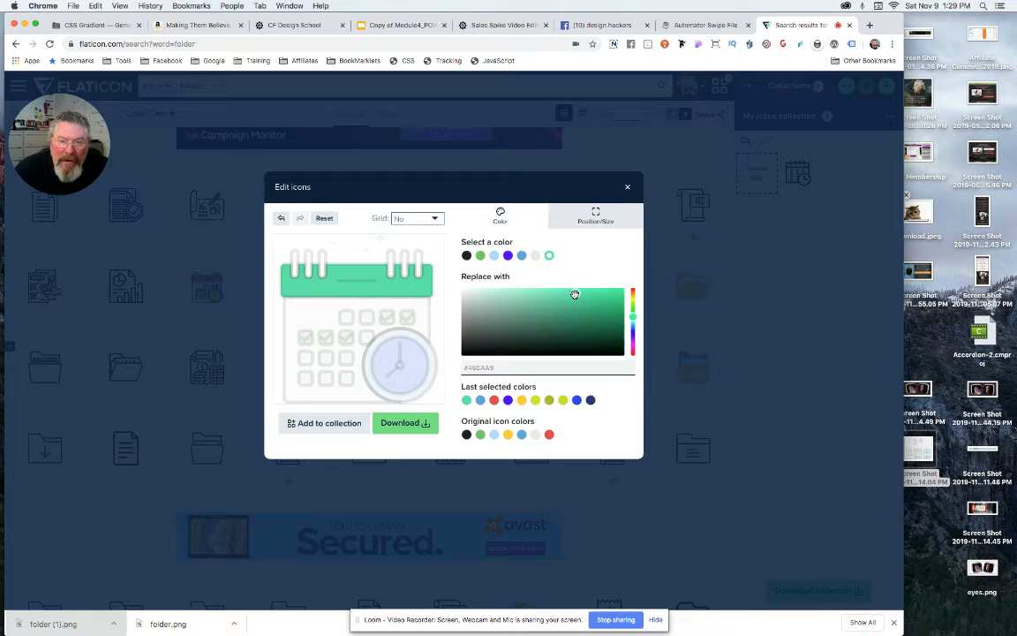
pyautogui.moveTo(574, 294); pyautogui.dragTo(621, 337)
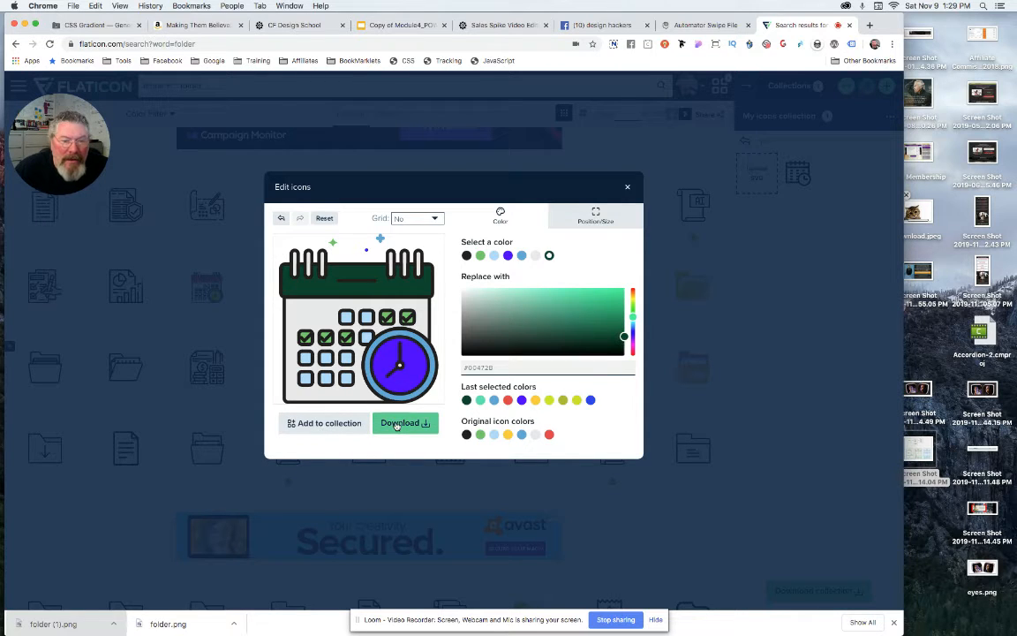
# Download the recoloured calendar icon as a 512-pixel PNG.
pyautogui.click(404, 422)
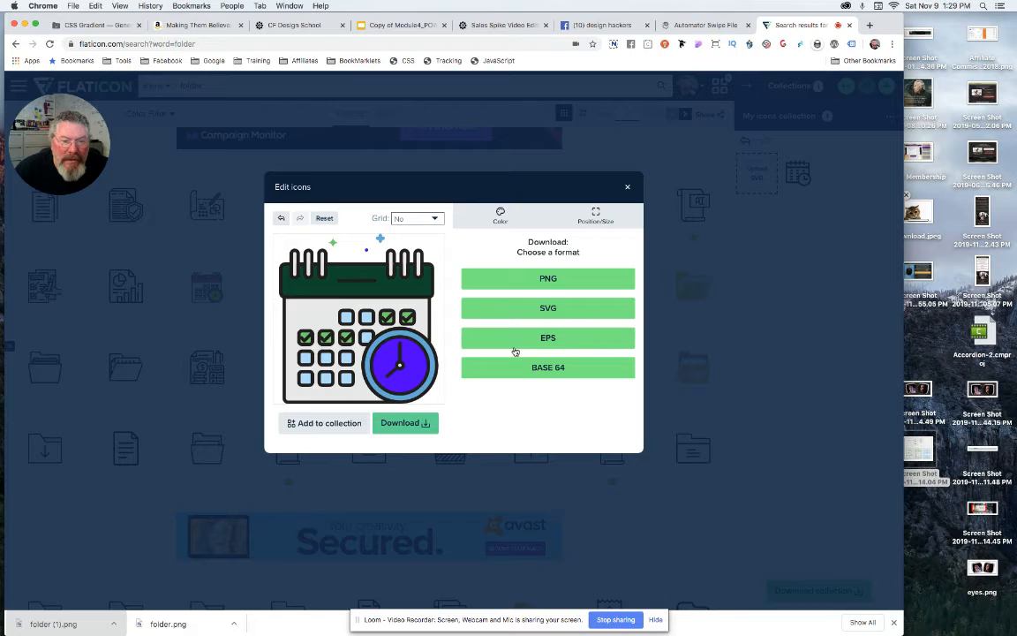
pyautogui.click(547, 278)
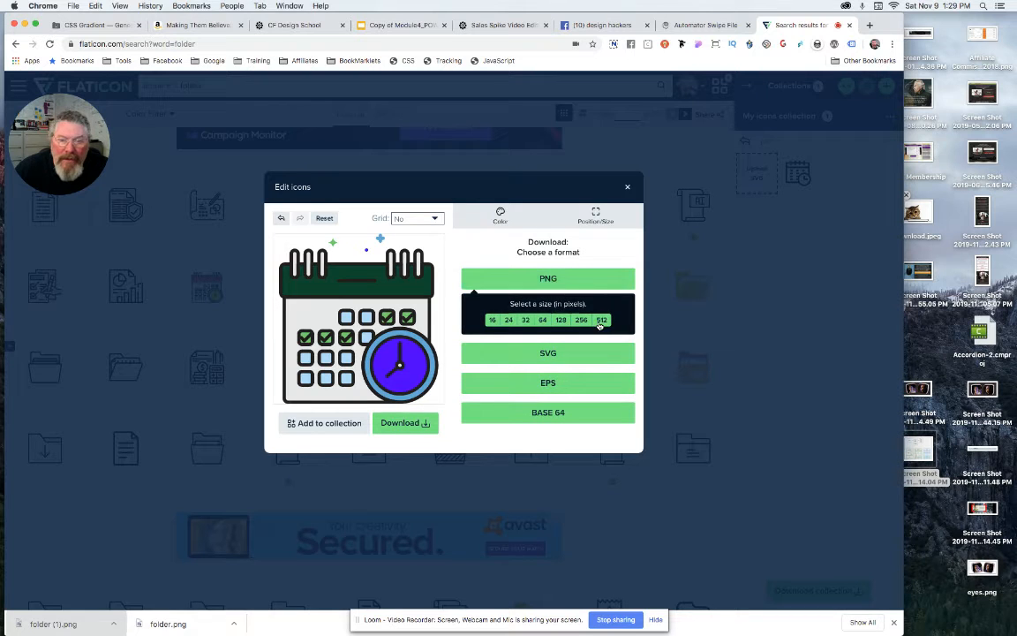
pyautogui.click(500, 215)
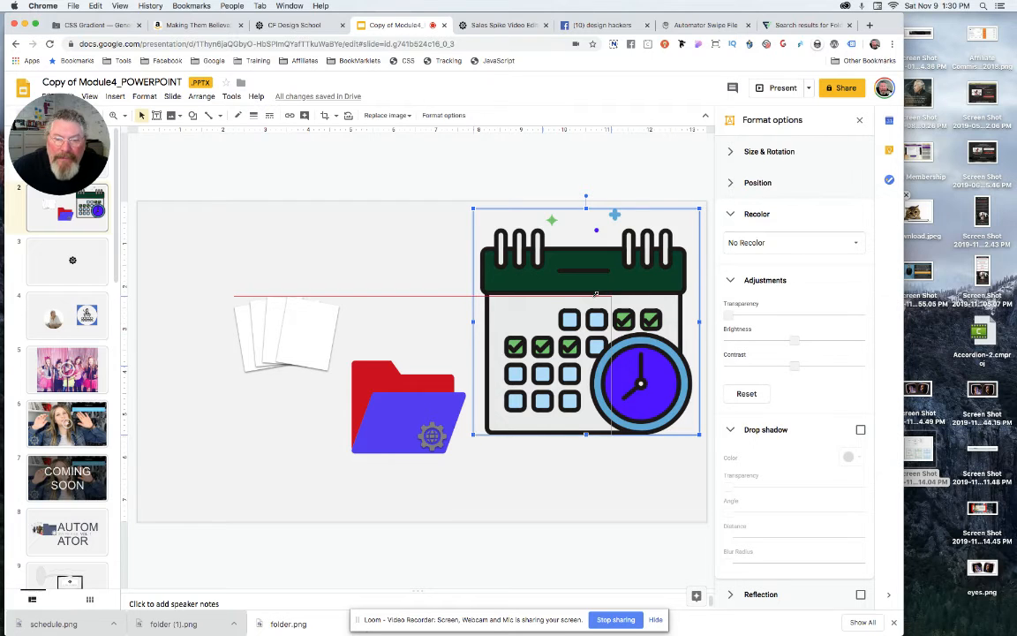
# Shrink the schedule.png calendar image and move it above the folder on slide 2.
pyautogui.moveTo(700, 434); pyautogui.dragTo(612, 433)
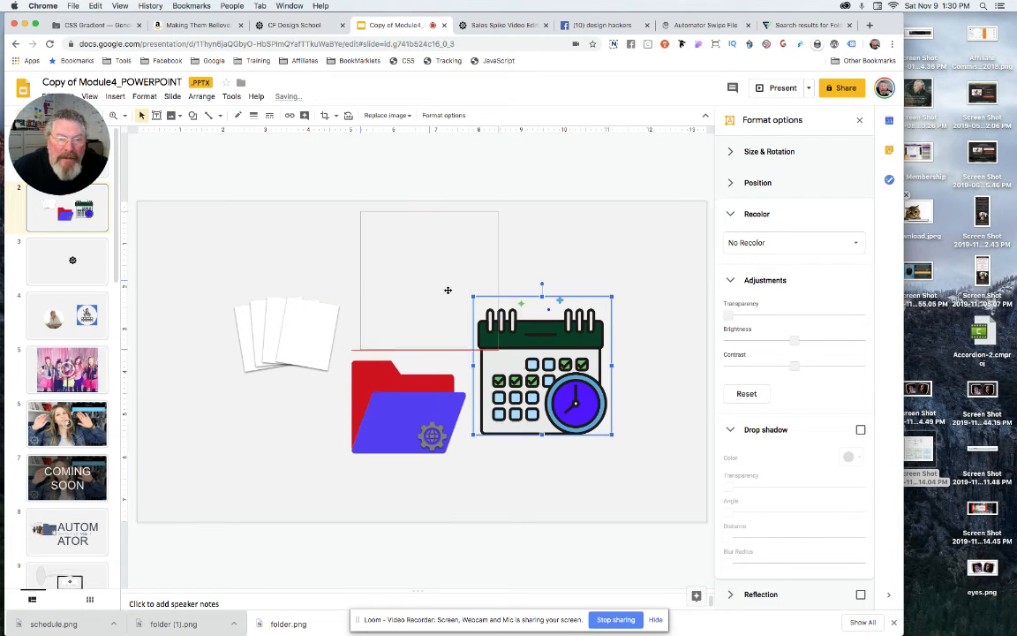
pyautogui.moveTo(541, 366); pyautogui.dragTo(427, 287)
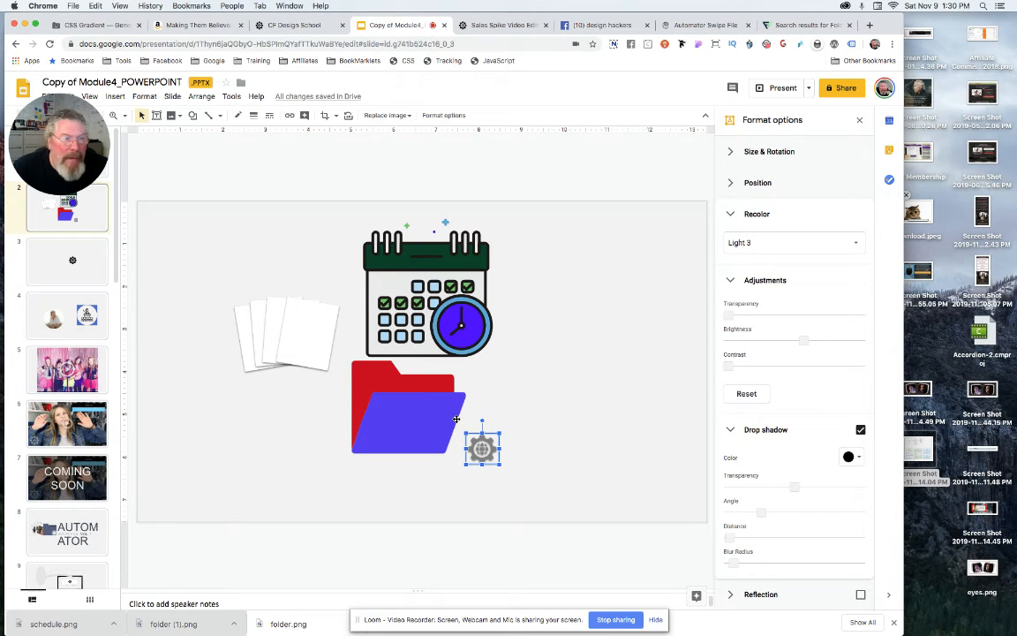
pyautogui.moveTo(516, 401)
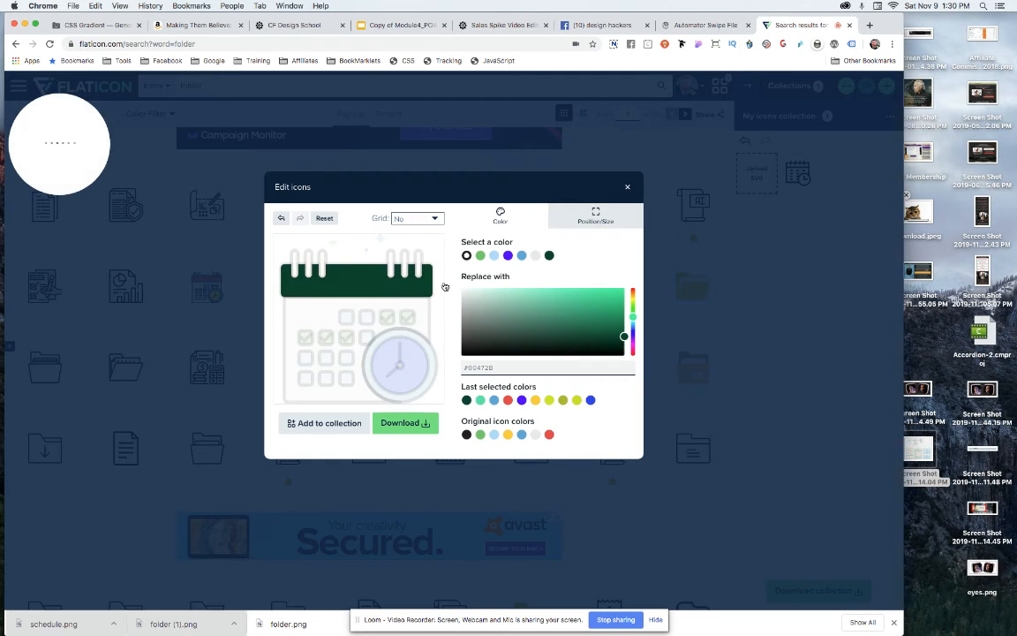
# Close the calendar editor, give the clipboard checklist icon a darker purple, then close.
pyautogui.click(628, 186)
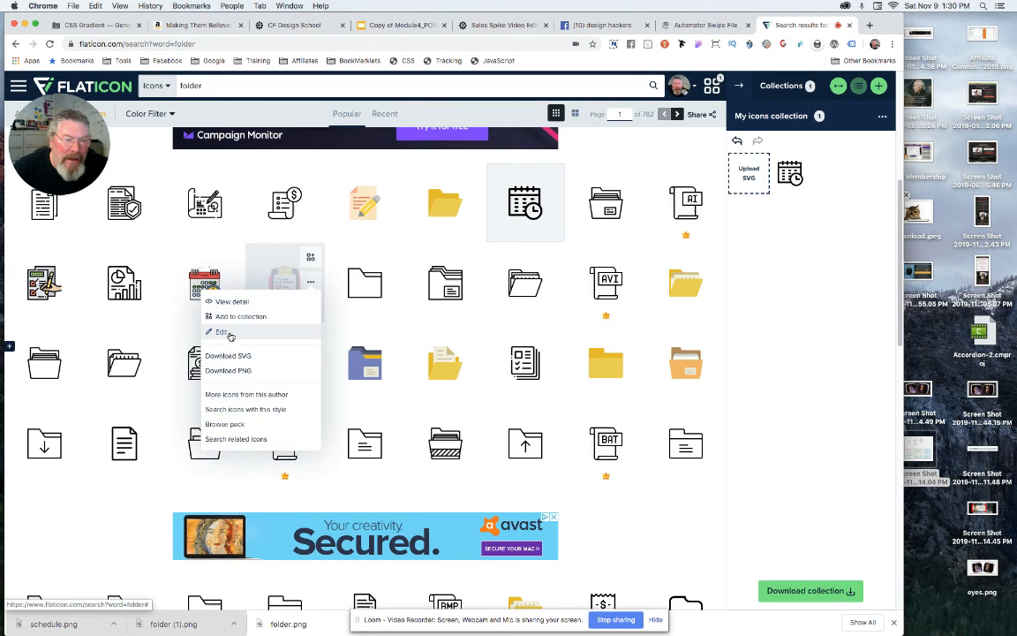
pyautogui.click(220, 332)
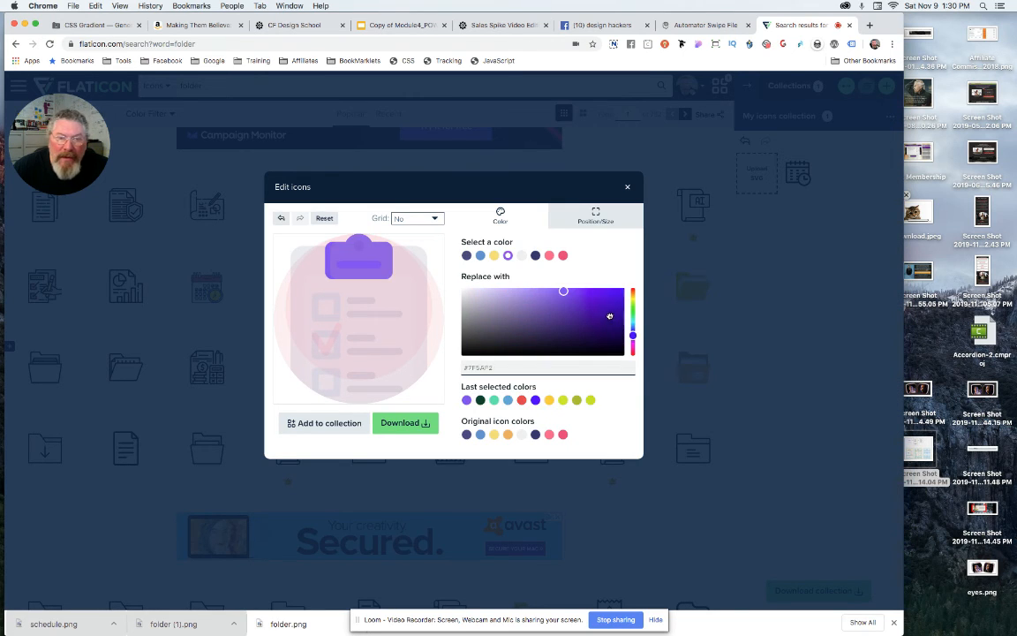
pyautogui.click(609, 316)
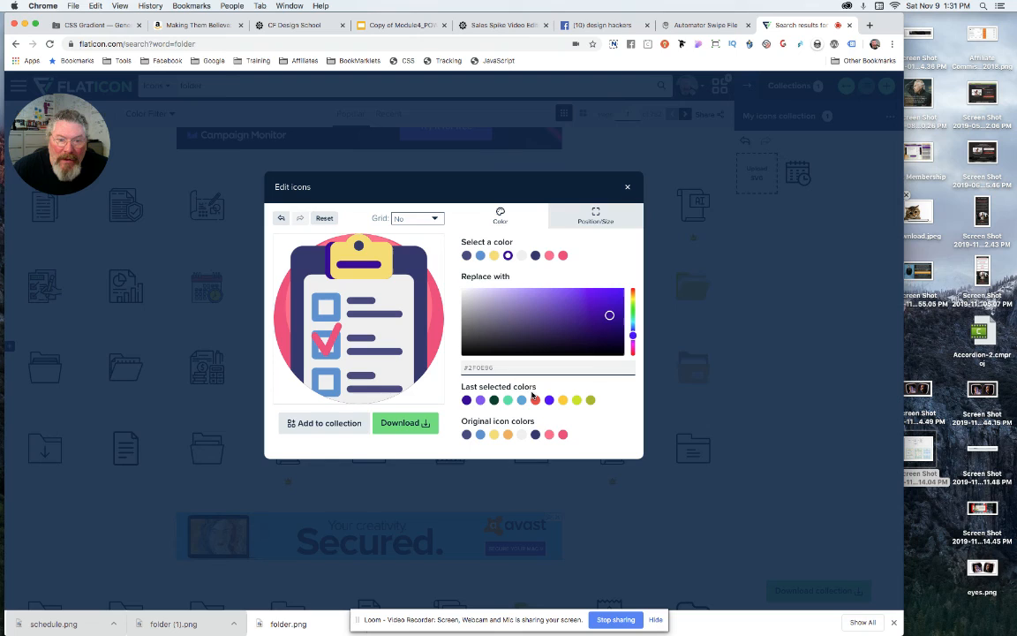
pyautogui.click(506, 368)
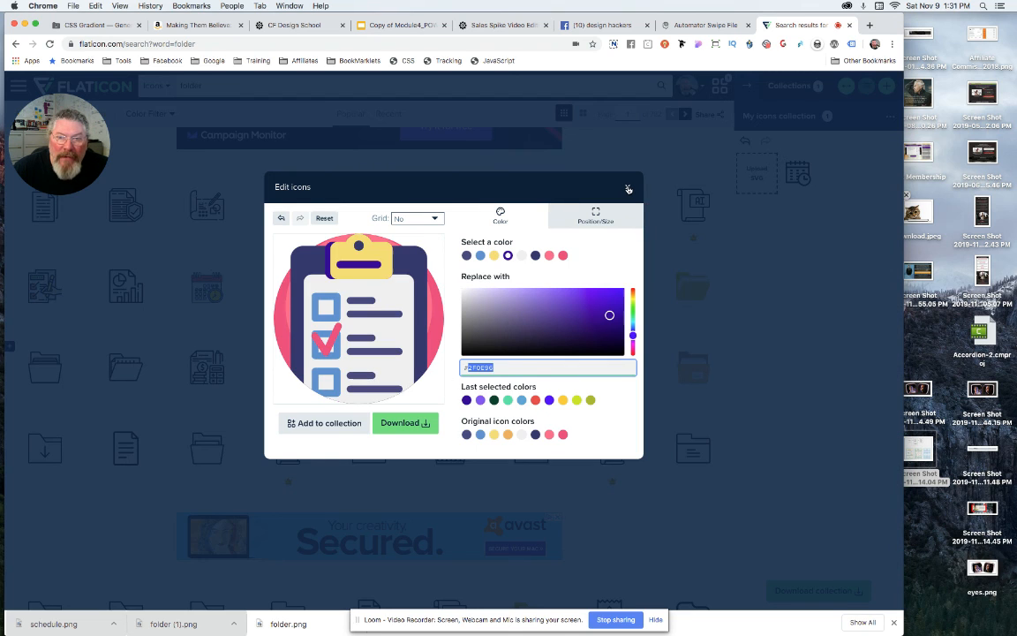
pyautogui.click(629, 189)
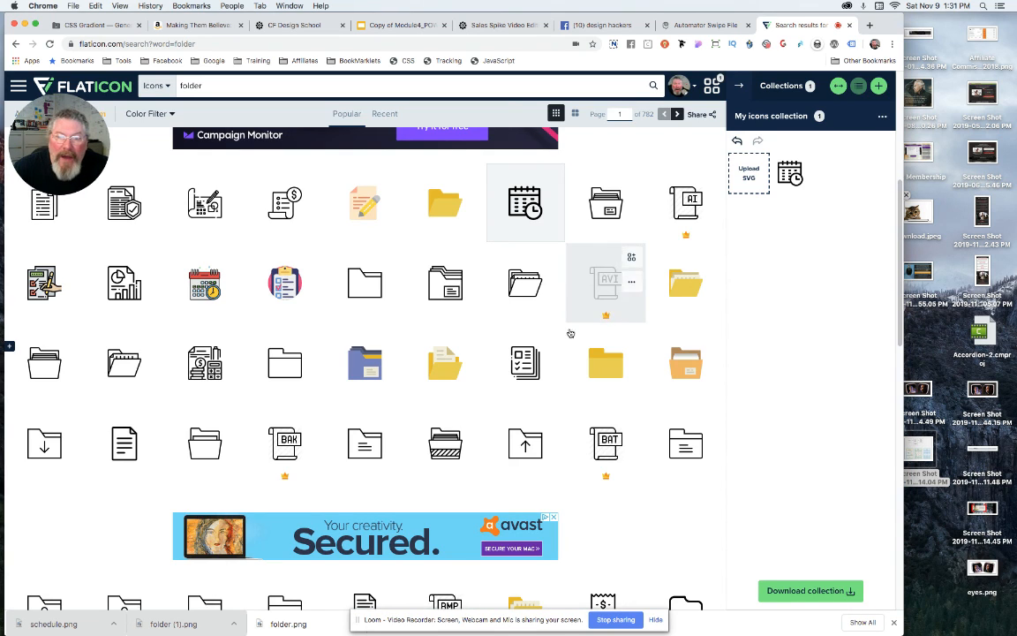